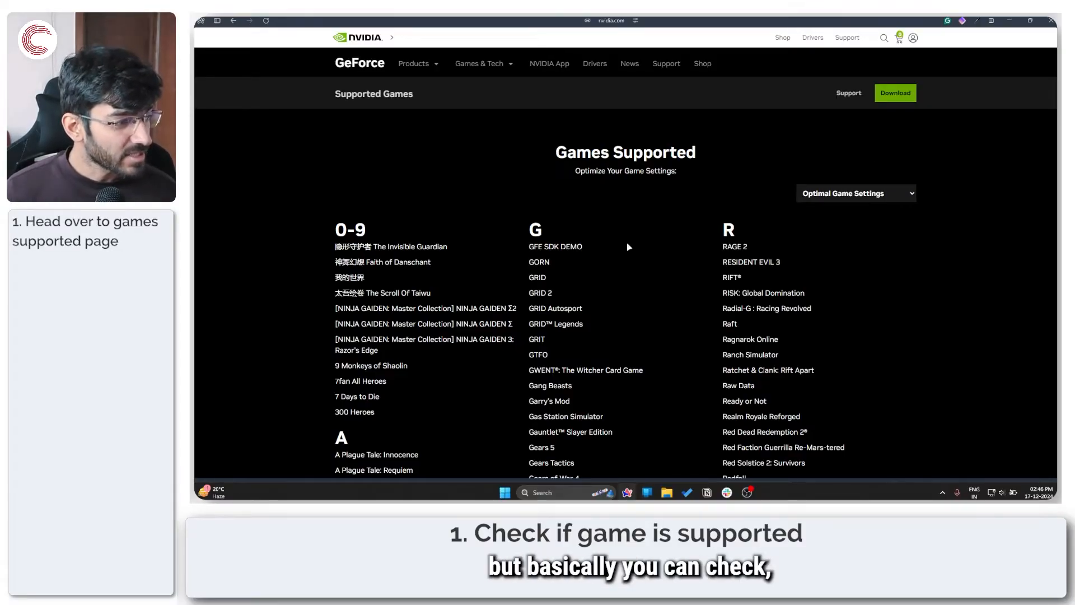
- Browse the supported-games list on nvidia.com, leaving the setting-categories filter unchanged
scroll("down", 3)
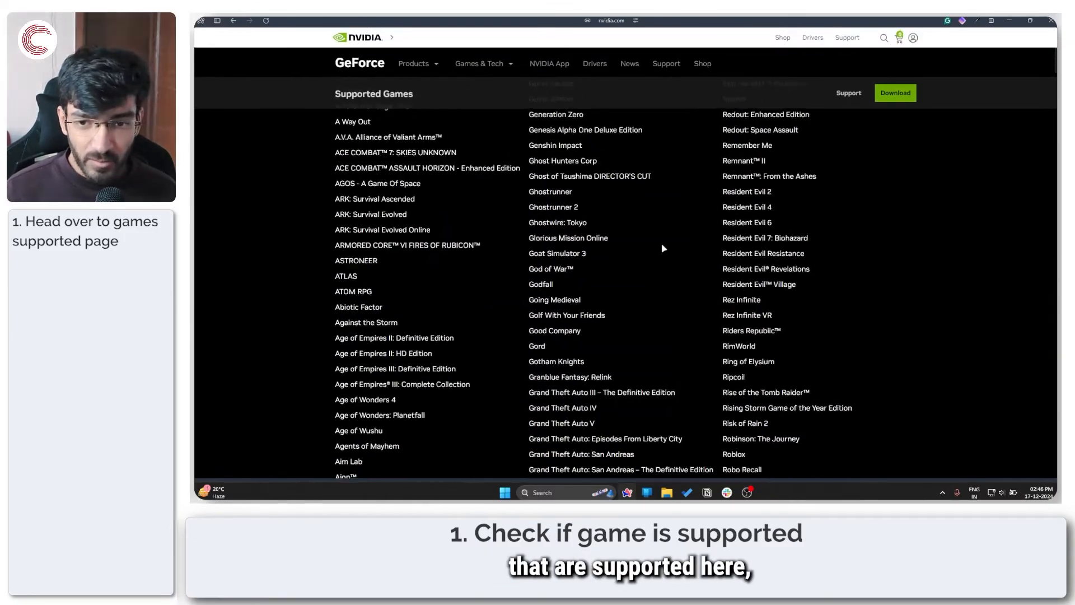
left_click(856, 193)
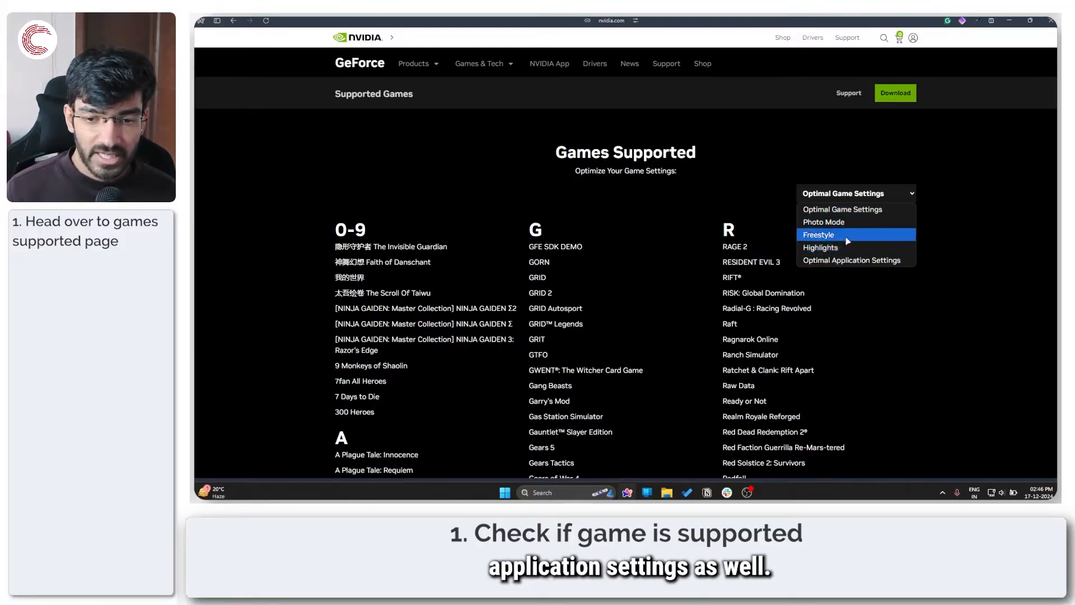
left_click(707, 197)
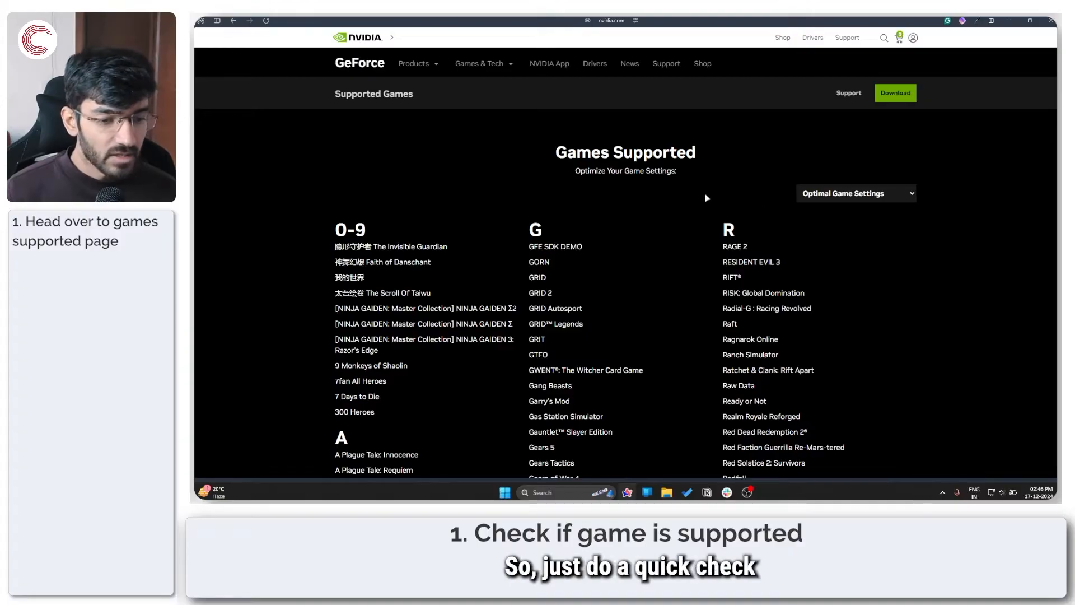
scroll("down", 3)
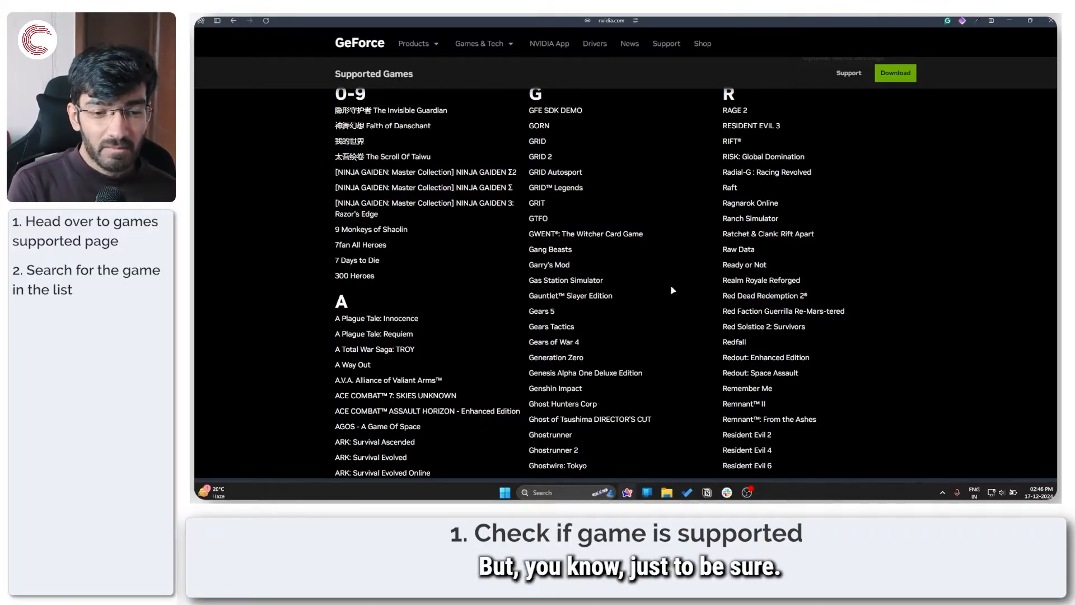
scroll("down", 3)
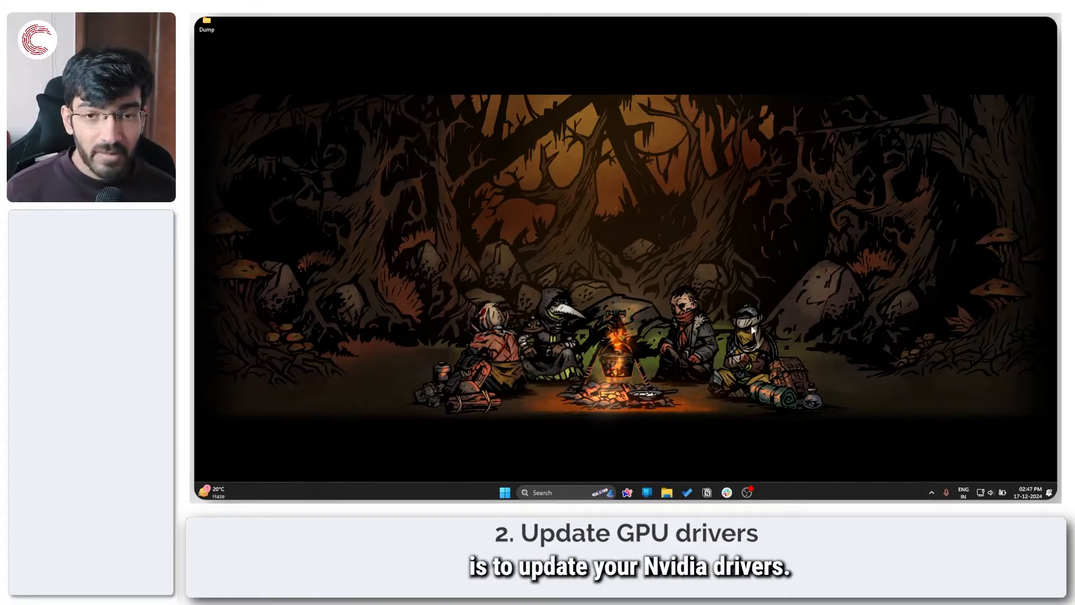
- Launch NVIDIA App and go to its Drivers section
left_click(505, 493)
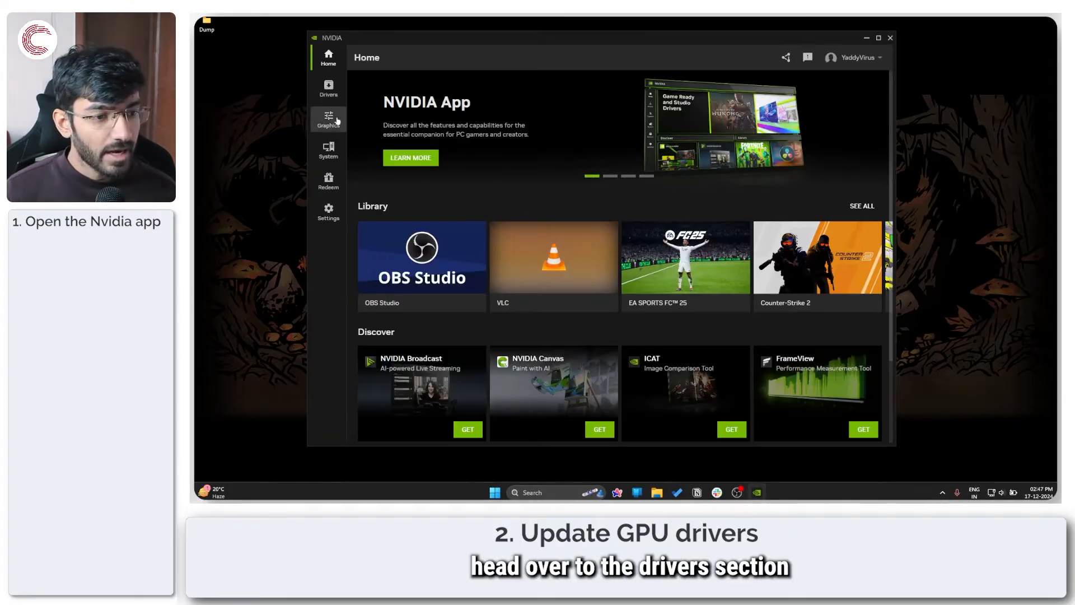
left_click(328, 88)
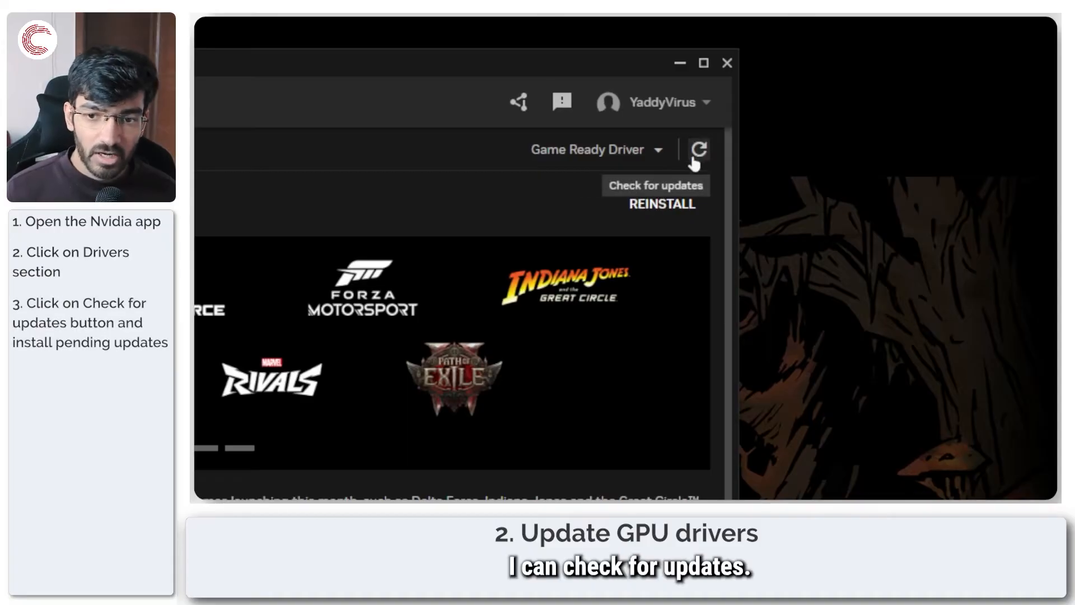
- Check the Game Ready Driver for updates and confirm it is up to date
left_click(697, 148)
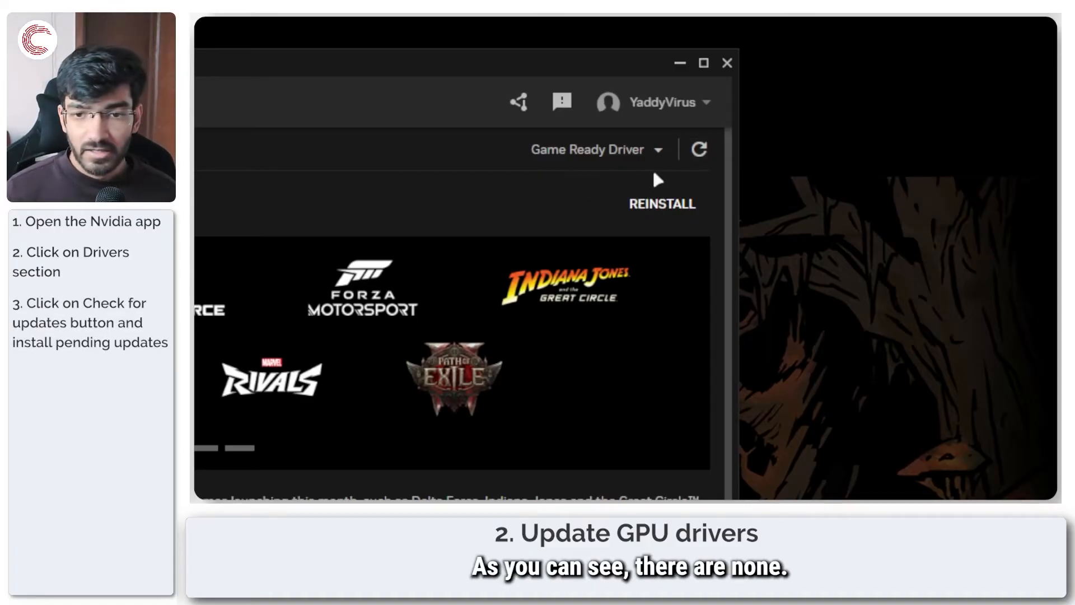
left_click(597, 149)
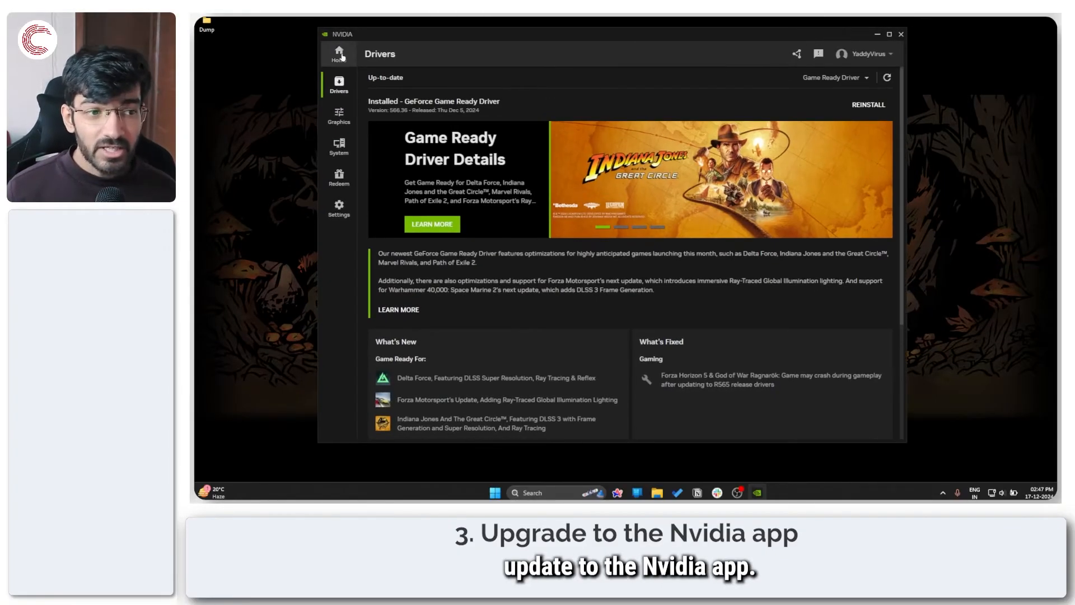
- Return to the NVIDIA App Home page with Library and Discover
left_click(338, 54)
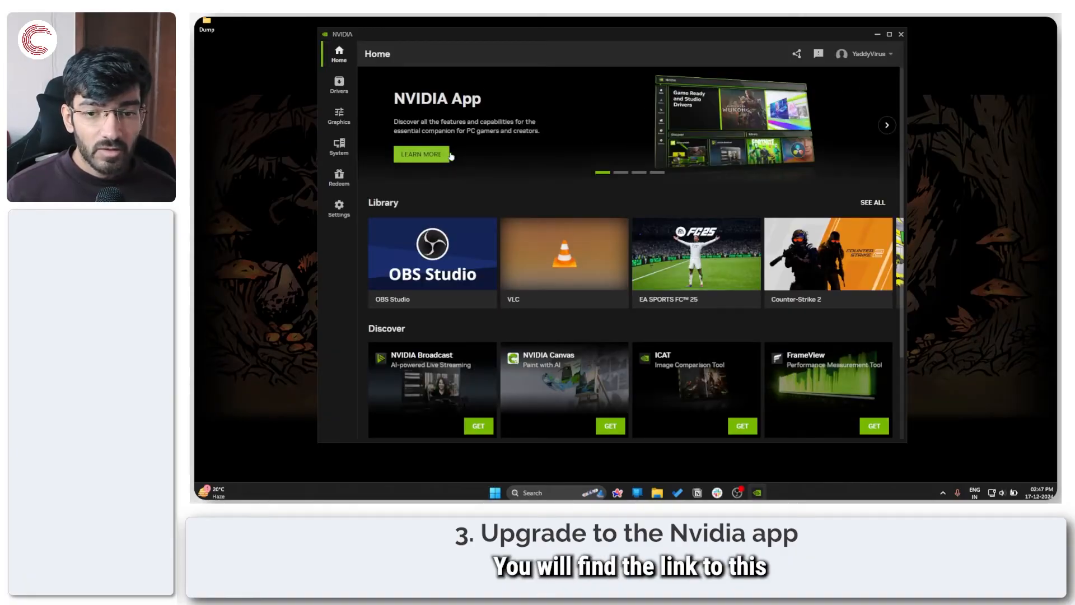